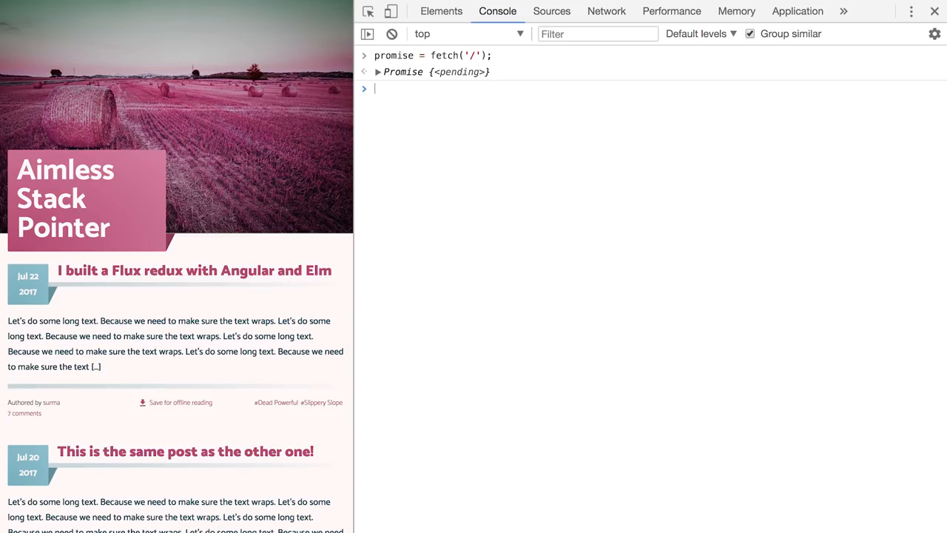
{"action": "type", "text": "promise.then(response => self.response = response);"}
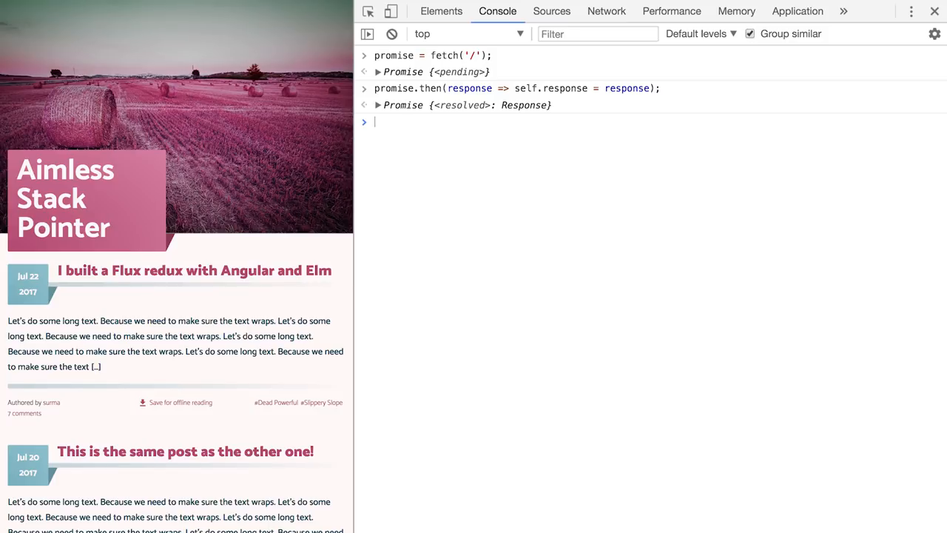
{"action": "type", "text": "response"}
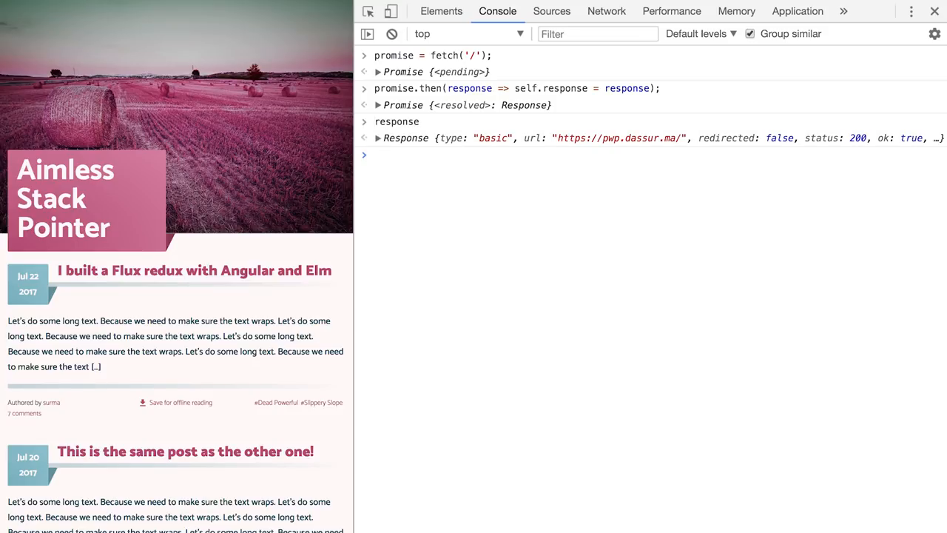